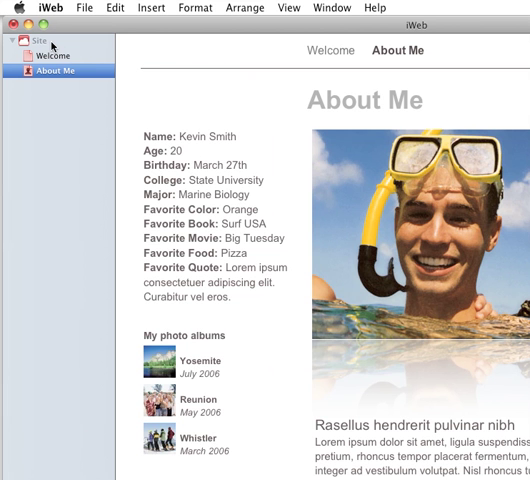
- Select the Site item in the sidebar to show its publishing settings
left_click(38, 38)
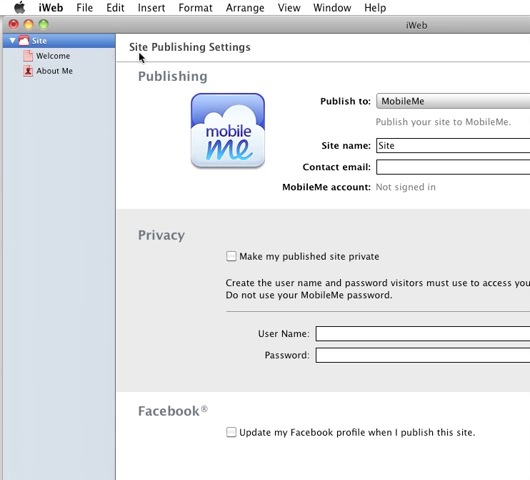
mouse_move(228, 56)
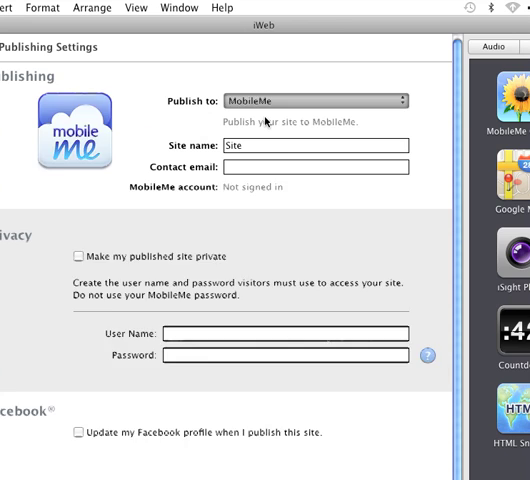
left_click(332, 100)
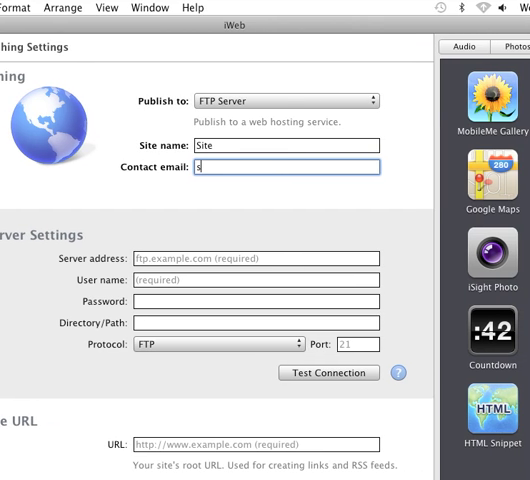
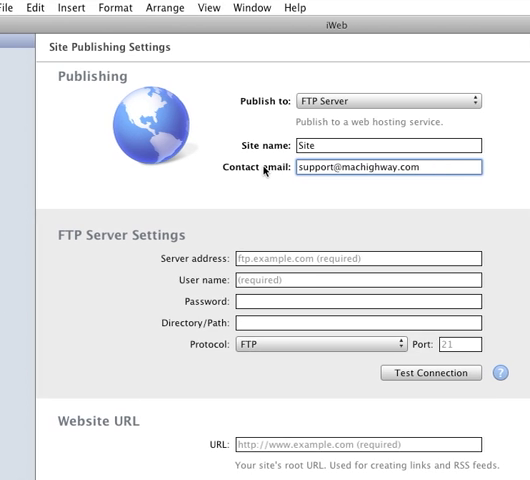
mouse_move(264, 218)
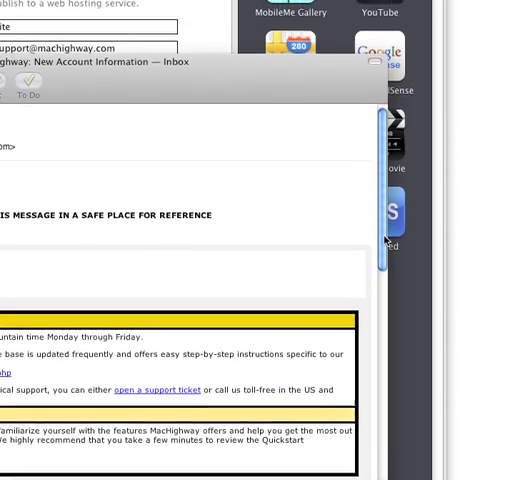
- Scroll through the MacHighway New Account Information email in Mail to review hosting details
scroll("down", 3)
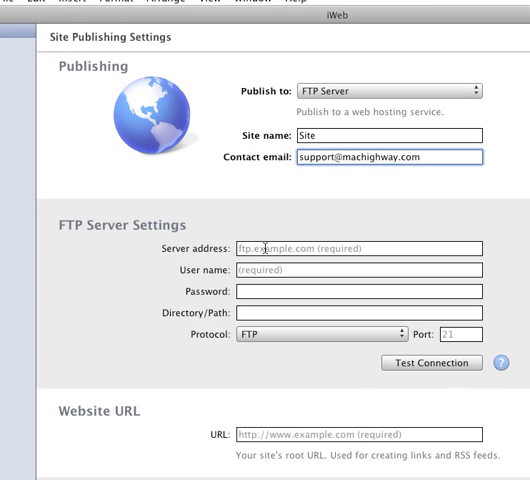
- Enter server address frink.machighway.com, user name thisexam and the account password
type("frink.machighway.com")
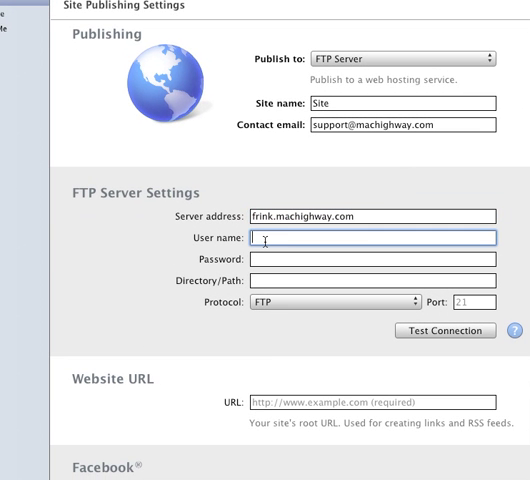
type("thisexam")
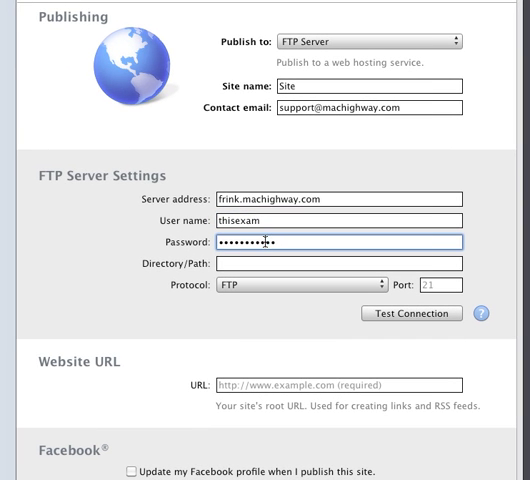
key("backspace")
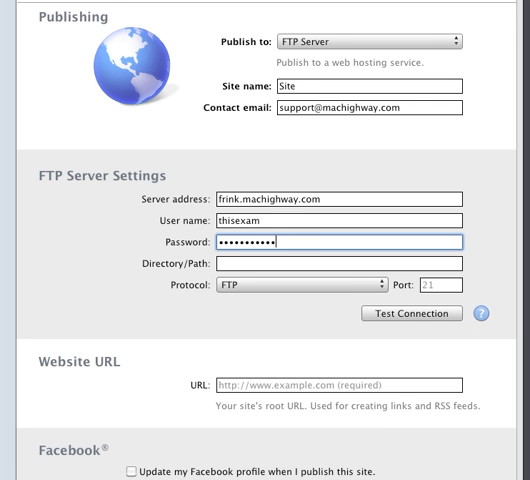
scroll("down", 3)
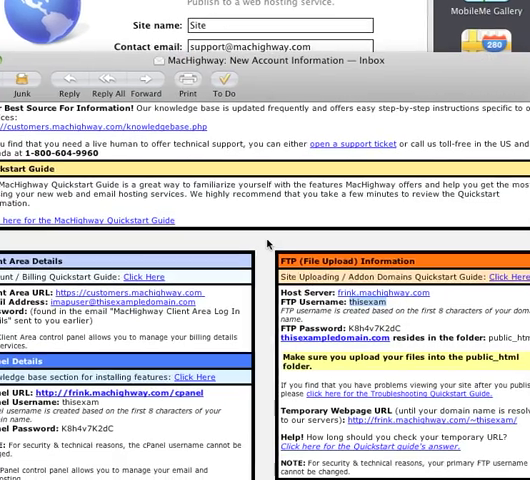
- Set the FTP Directory/Path field to public_html after checking the account email
scroll("down", 3)
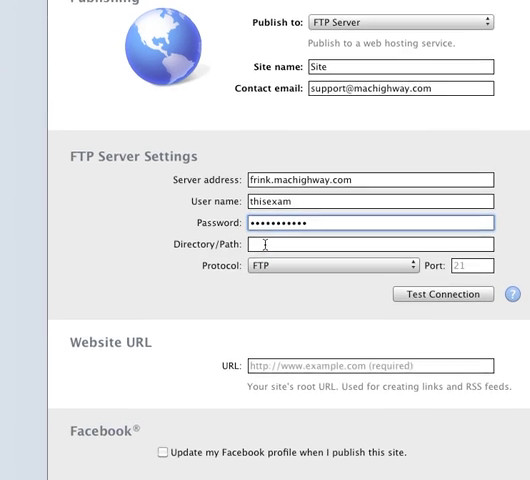
type("public_html")
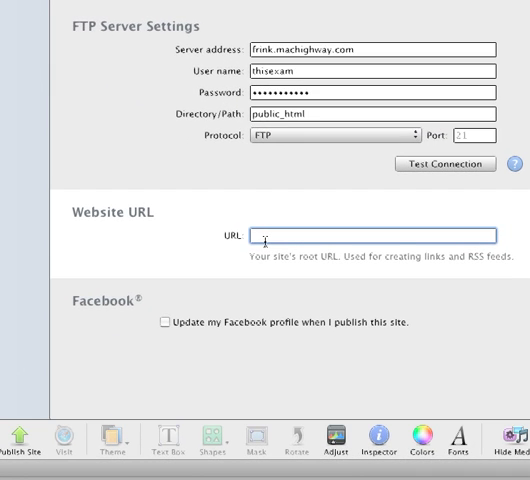
type("http:")
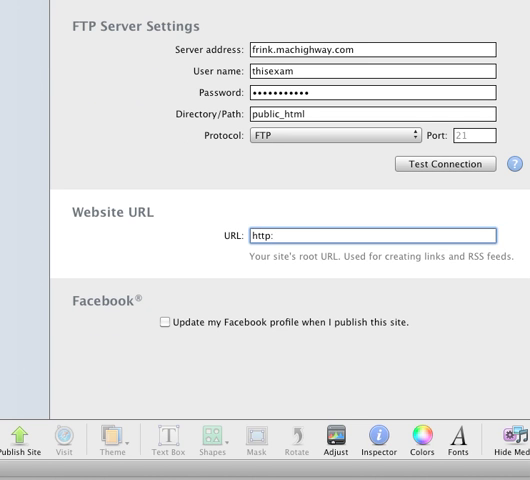
type("//www")
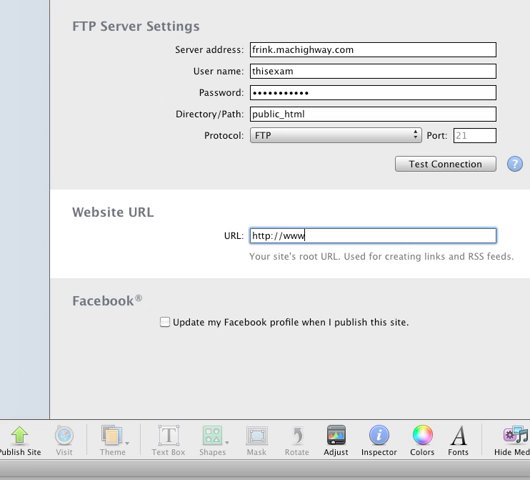
type(".thise")
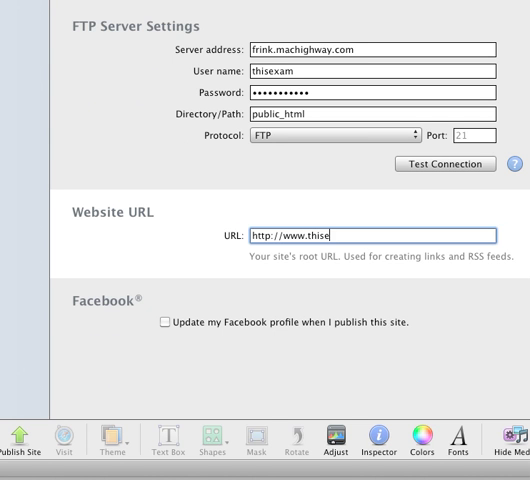
type("ampledomain.")
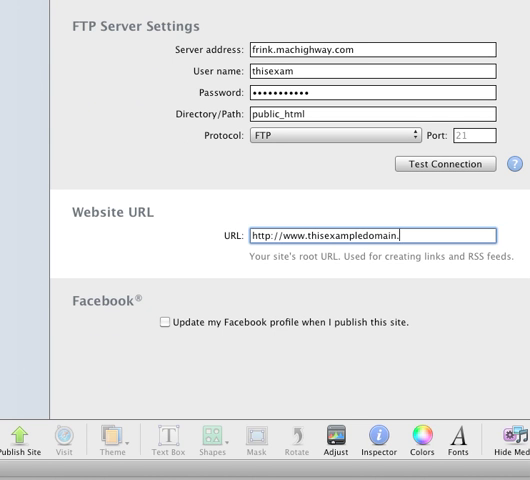
type("com")
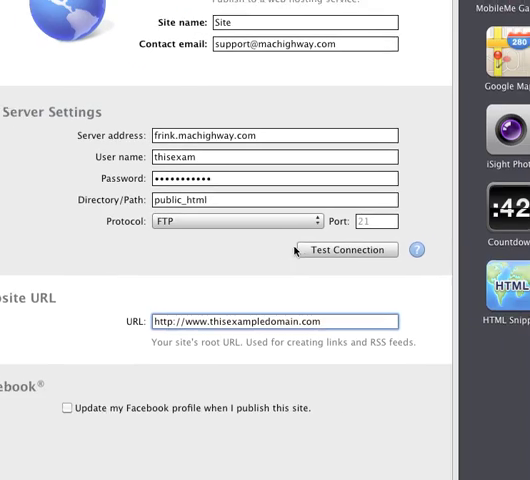
- Run Test Connection on the filled-in FTP server settings
scroll("down", 3)
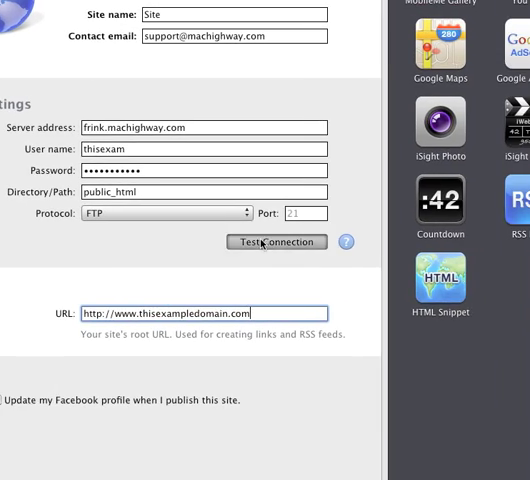
left_click(278, 242)
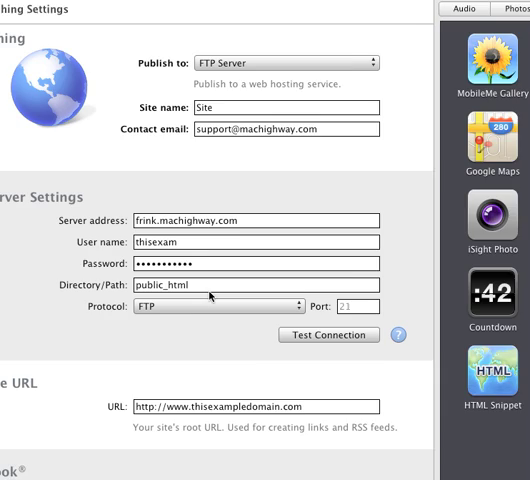
scroll("down", 3)
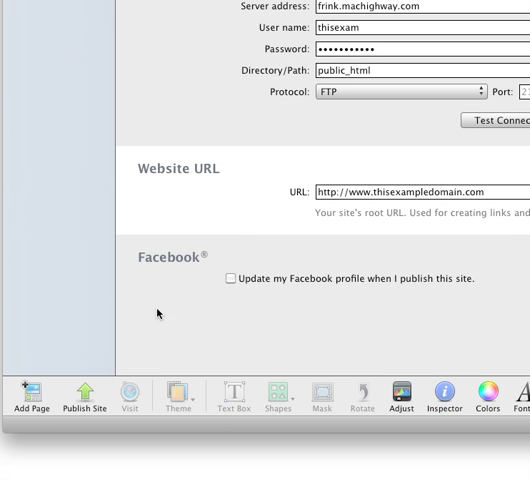
mouse_move(84, 396)
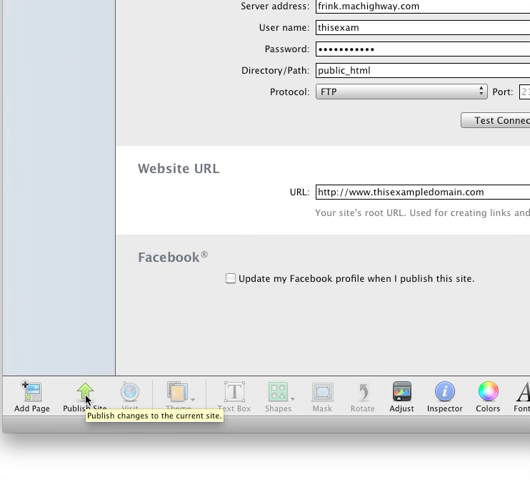
- Publish the site, accepting the Content Rights notice so the upload begins
left_click(80, 396)
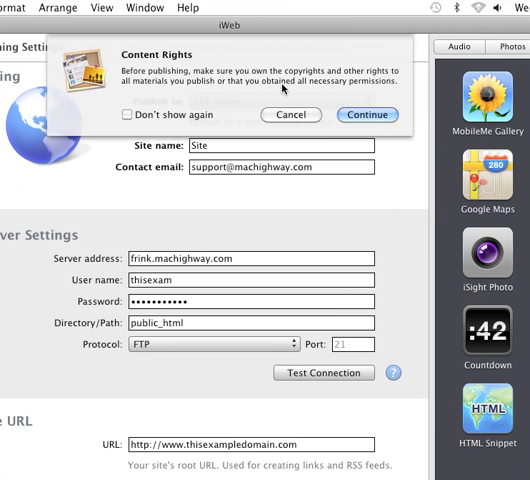
left_click(368, 114)
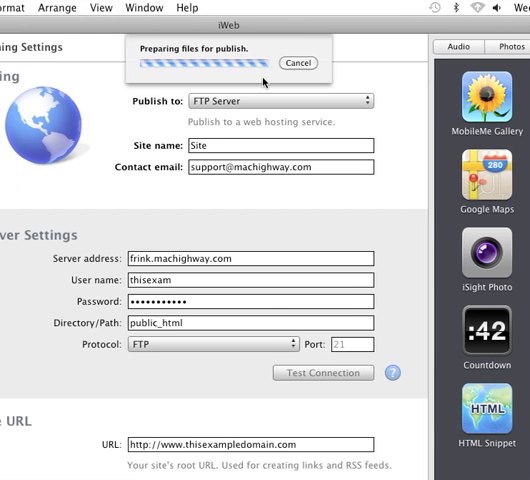
left_click(298, 62)
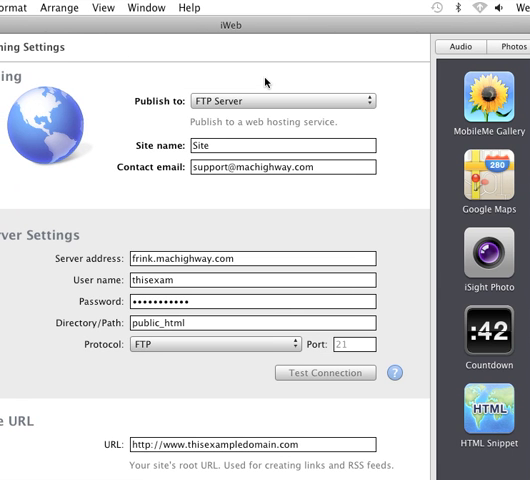